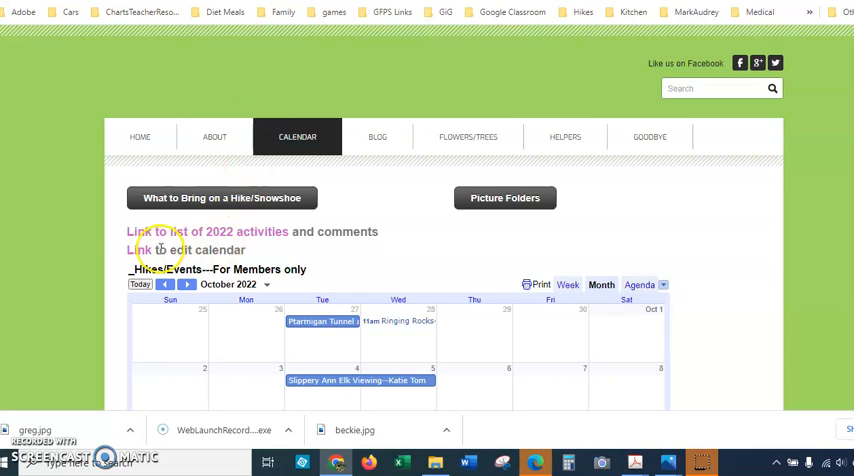
pyautogui.moveTo(140, 250)
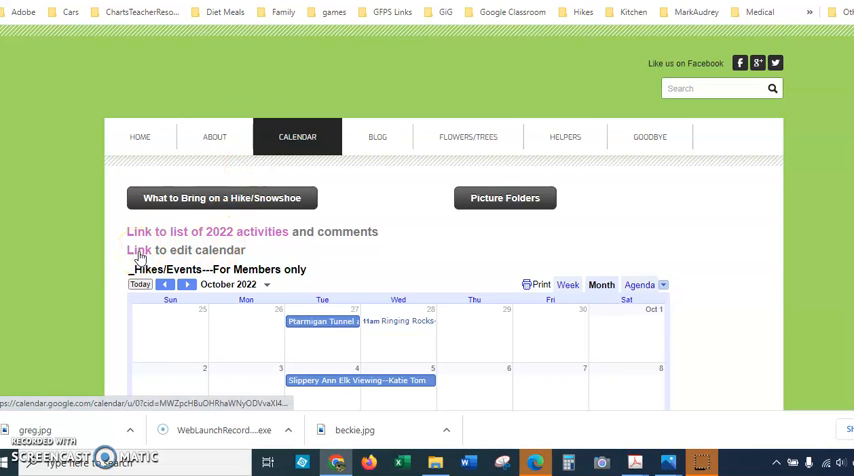
# Step: Open the shared calendar for editing, check the Hikes/Events calendar is listed, and bring up the Create choices
pyautogui.click(136, 248)
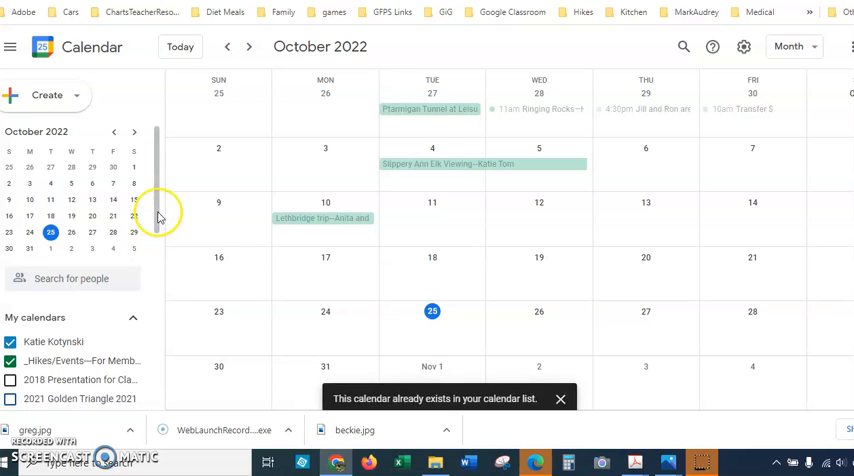
pyautogui.scroll(-3)
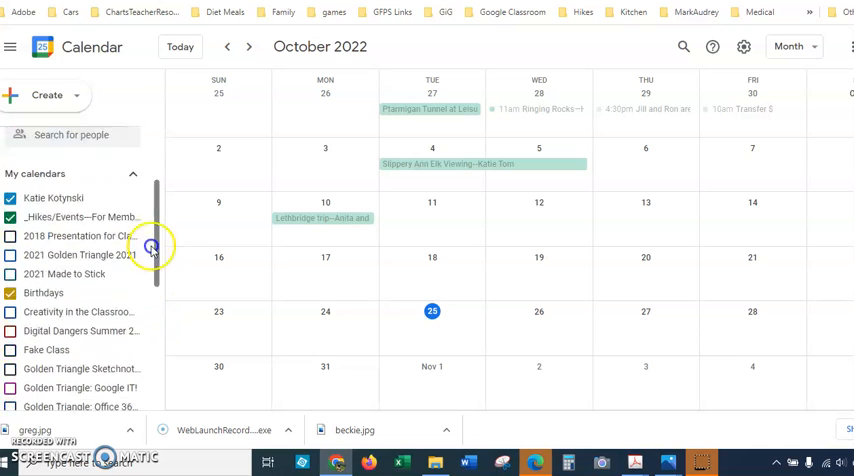
pyautogui.click(132, 132)
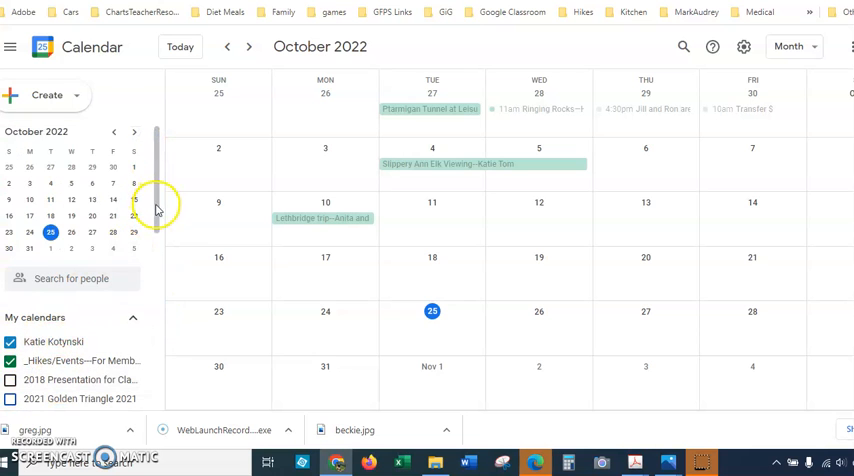
pyautogui.scroll(-3)
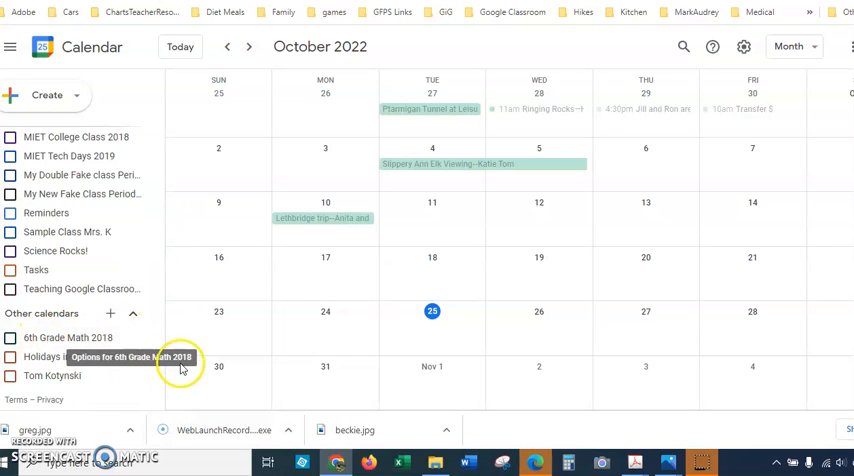
pyautogui.click(12, 46)
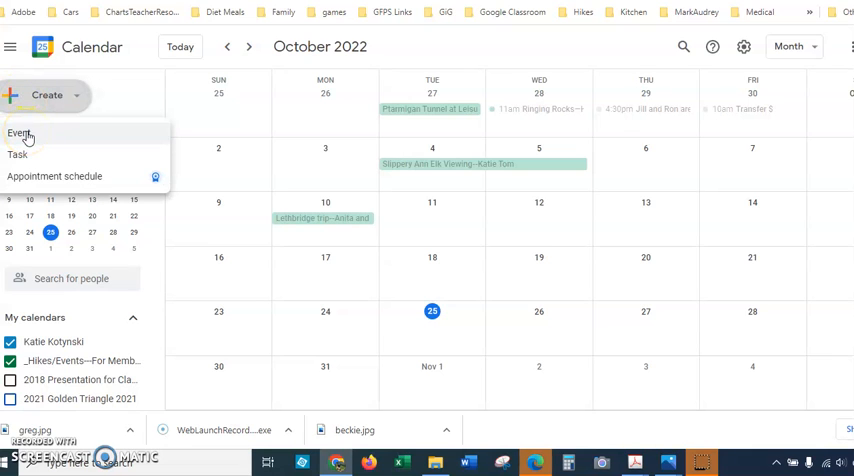
# Step: Start a new event draft for Tuesday, October 25 from the Create menu
pyautogui.click(20, 136)
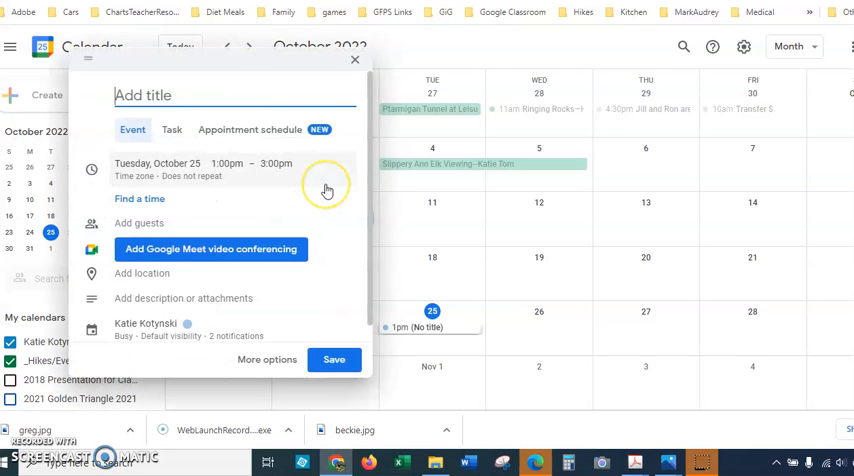
pyautogui.moveTo(328, 190)
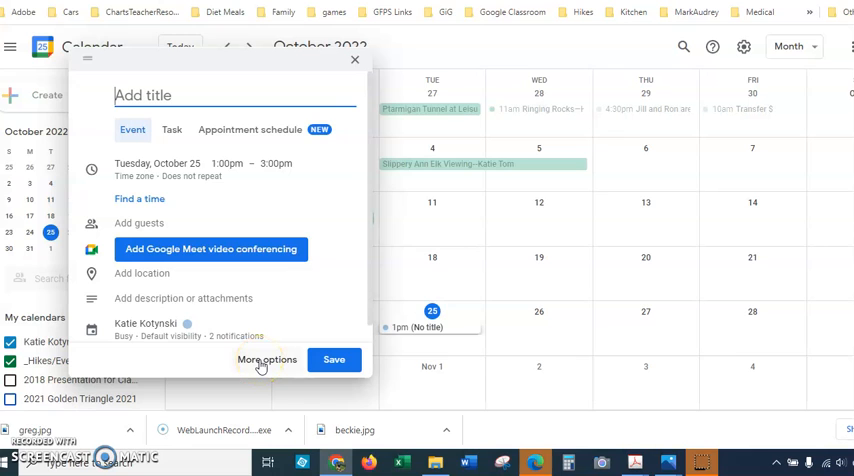
pyautogui.moveTo(236, 168)
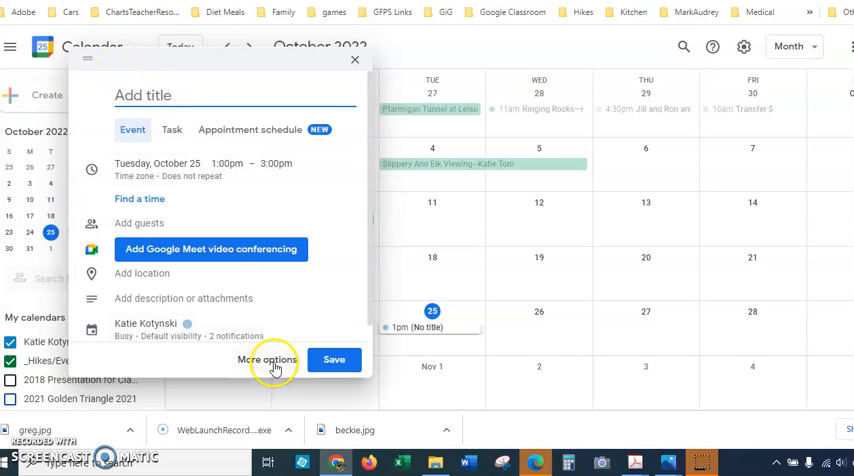
# Step: In the full editor, title the event 'Harrison Lake' and set its date to October 27, 2022
pyautogui.click(268, 360)
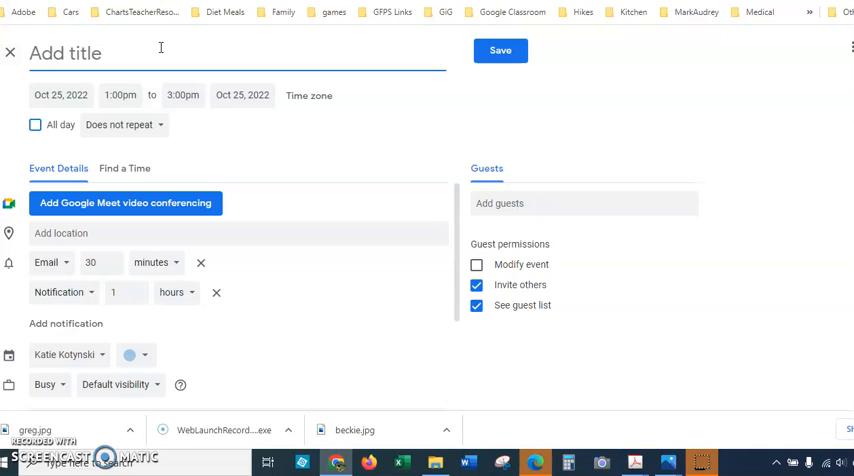
pyautogui.write('Harrison')
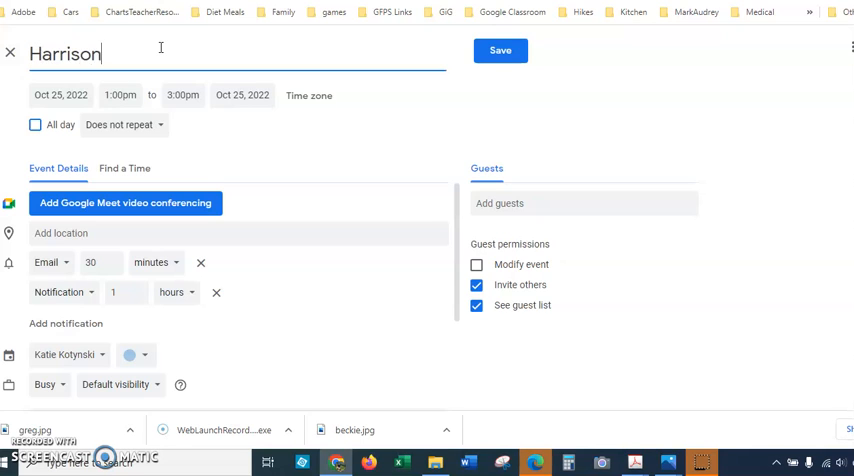
pyautogui.write('Lake')
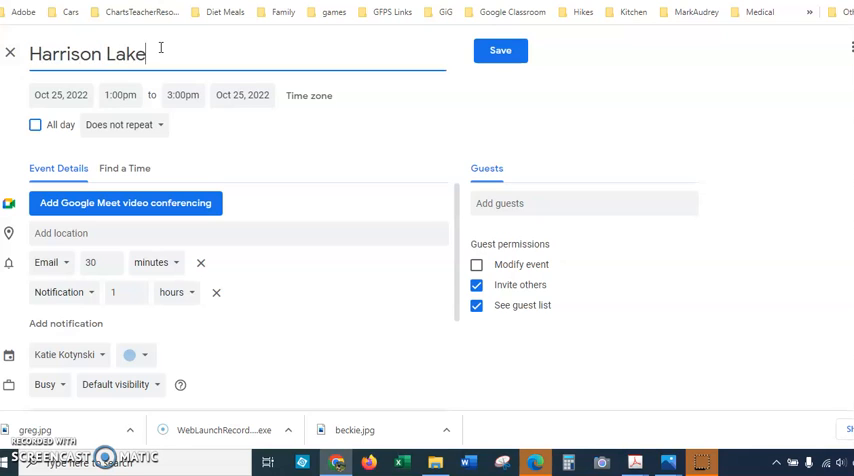
pyautogui.click(60, 94)
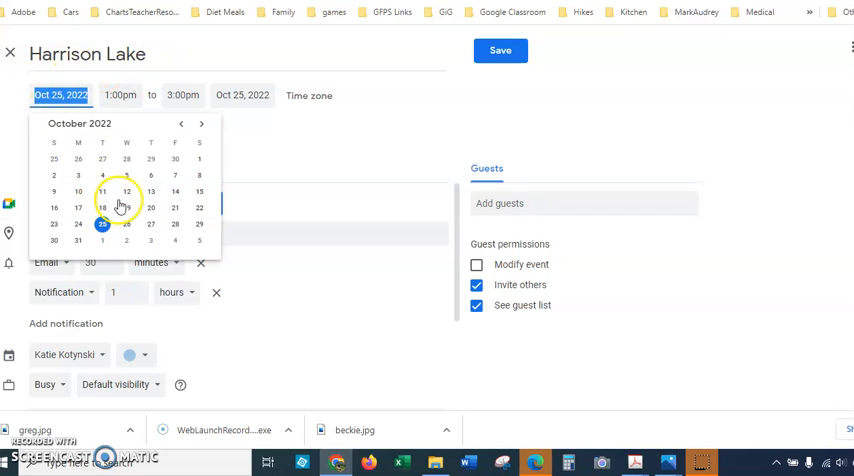
pyautogui.moveTo(268, 166)
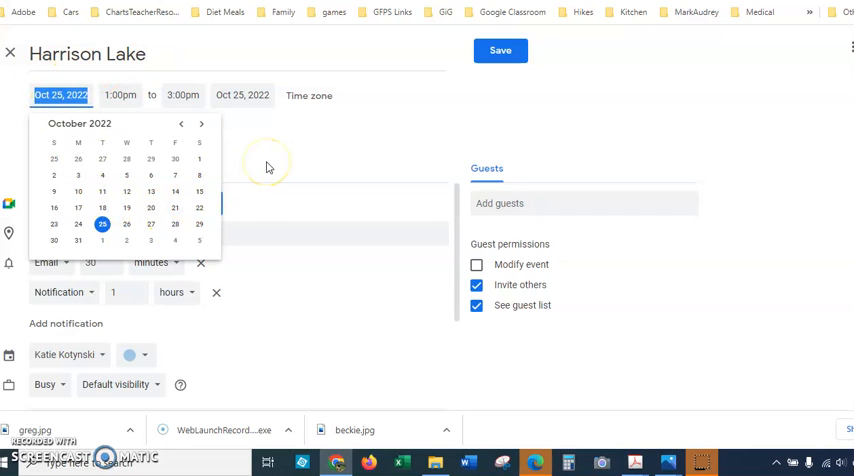
pyautogui.moveTo(148, 220)
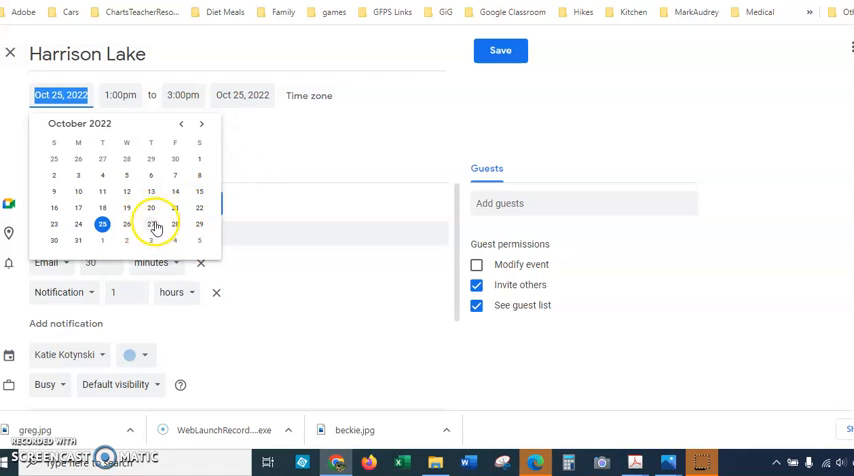
pyautogui.click(150, 224)
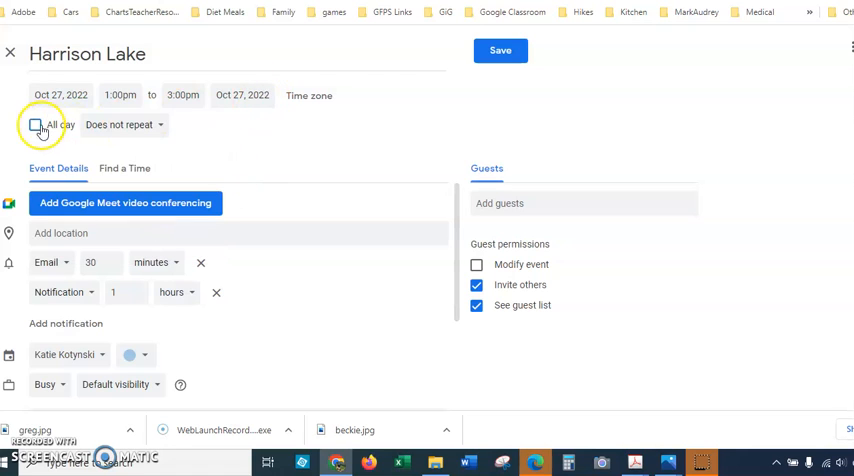
# Step: Make Harrison Lake an all-day event on the _Hikes/Events—For Members only calendar
pyautogui.click(36, 124)
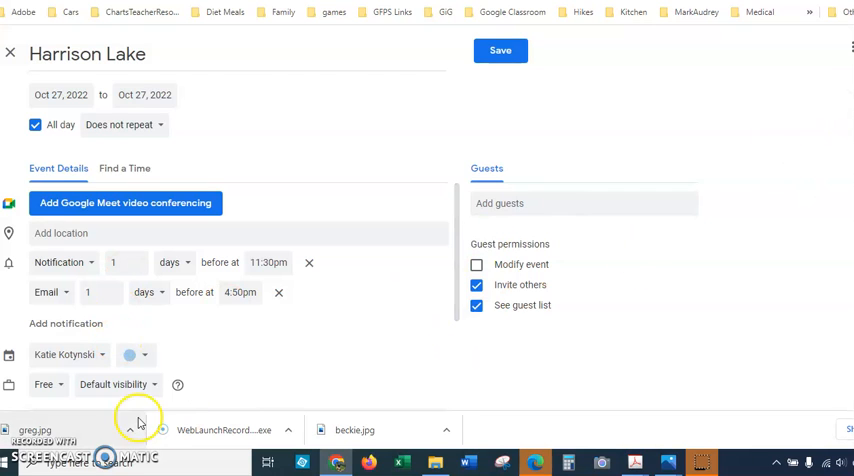
pyautogui.moveTo(100, 356)
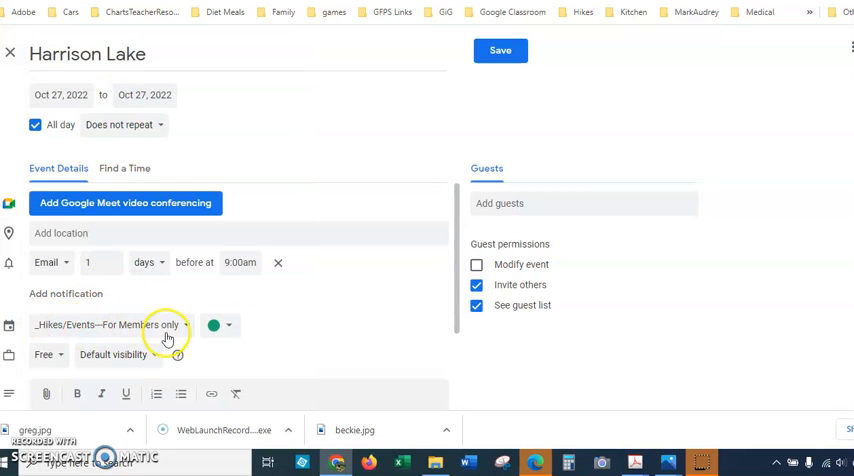
pyautogui.moveTo(212, 392)
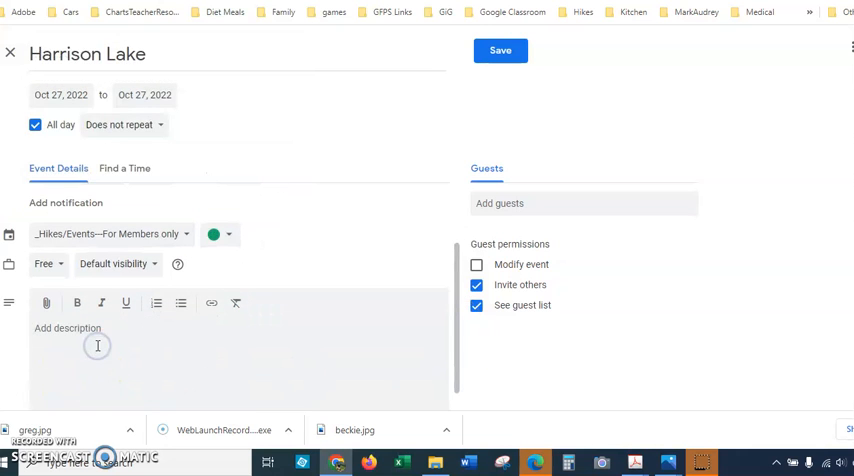
pyautogui.click(500, 50)
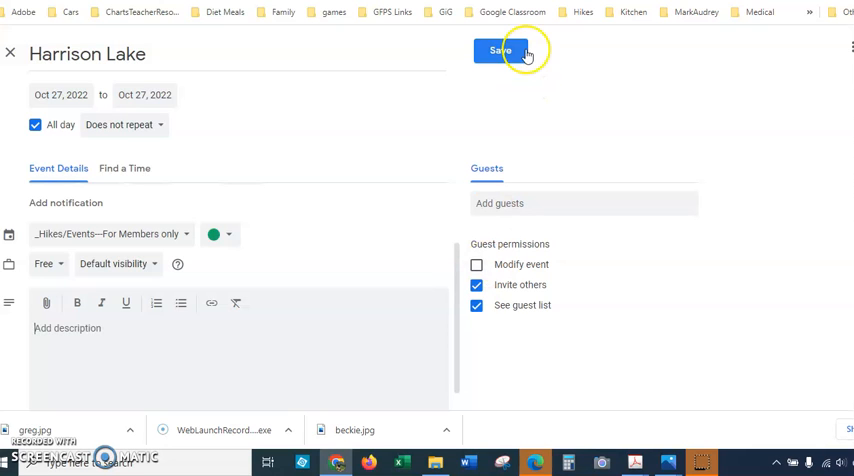
# Step: Save the Harrison Lake event and bring the club website's embedded October 2022 calendar into view
pyautogui.click(500, 50)
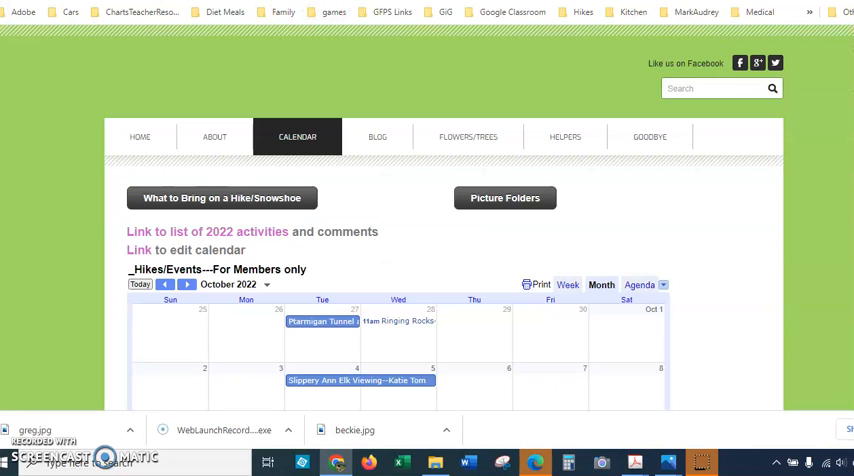
pyautogui.scroll(-3)
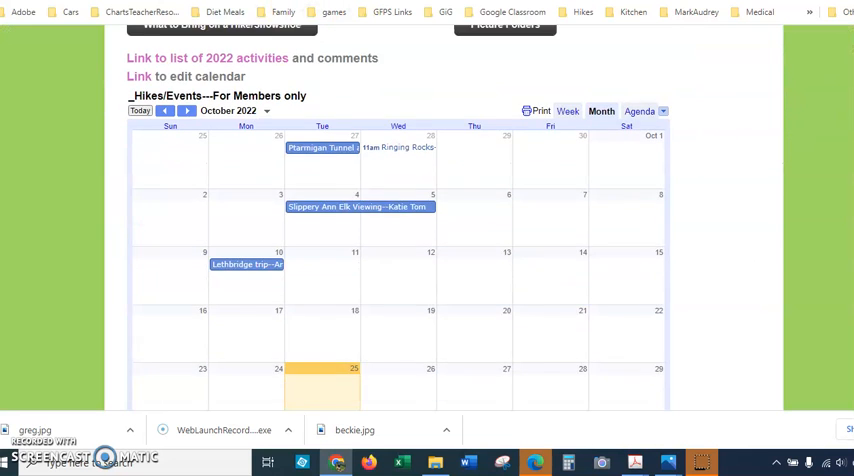
pyautogui.scroll(3)
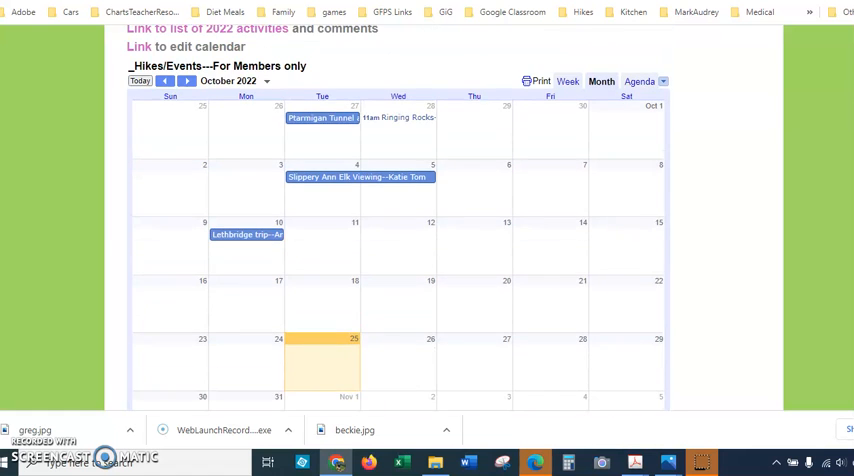
pyautogui.scroll(3)
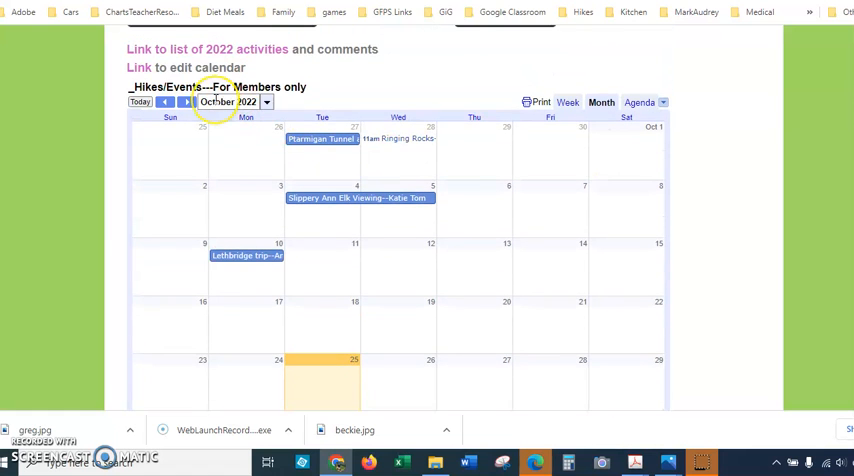
pyautogui.moveTo(324, 96)
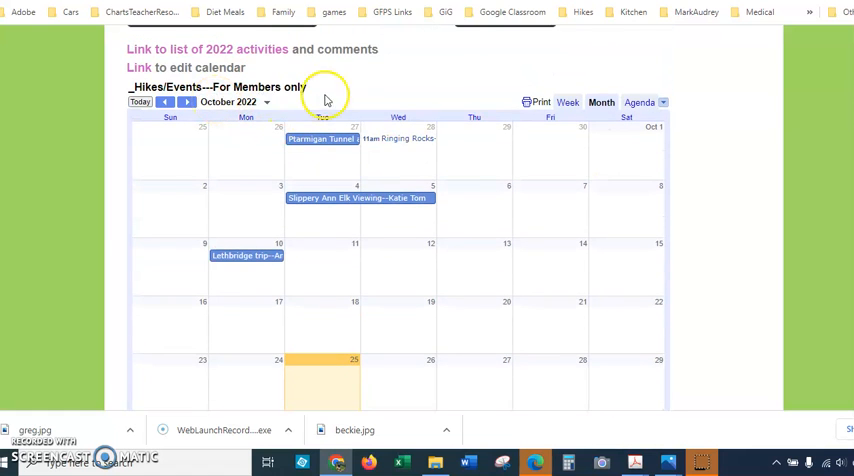
pyautogui.moveTo(328, 100)
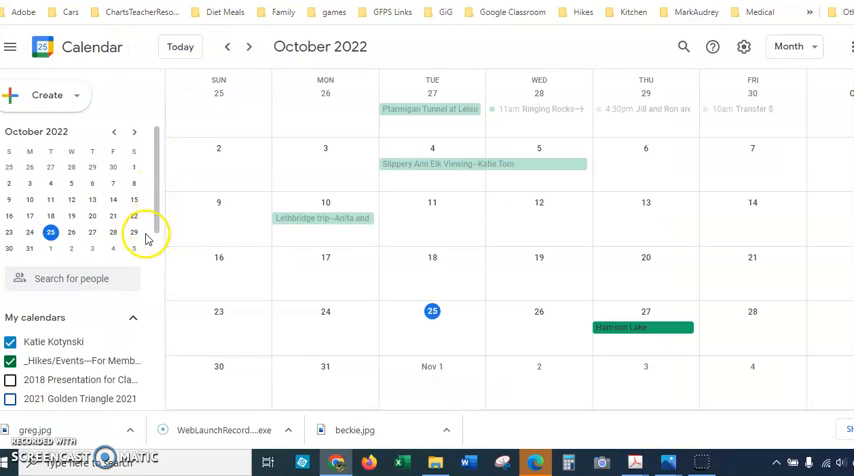
# Step: Start another blank event for October 25 and open it in the full event editor
pyautogui.click(48, 96)
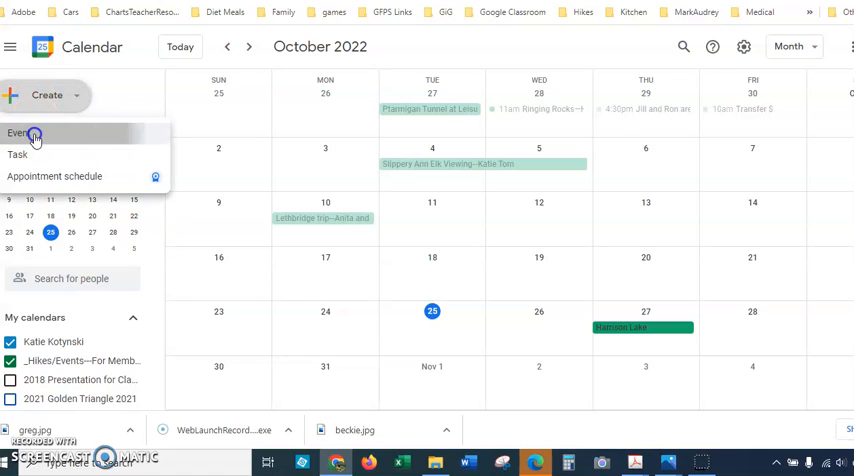
pyautogui.click(18, 132)
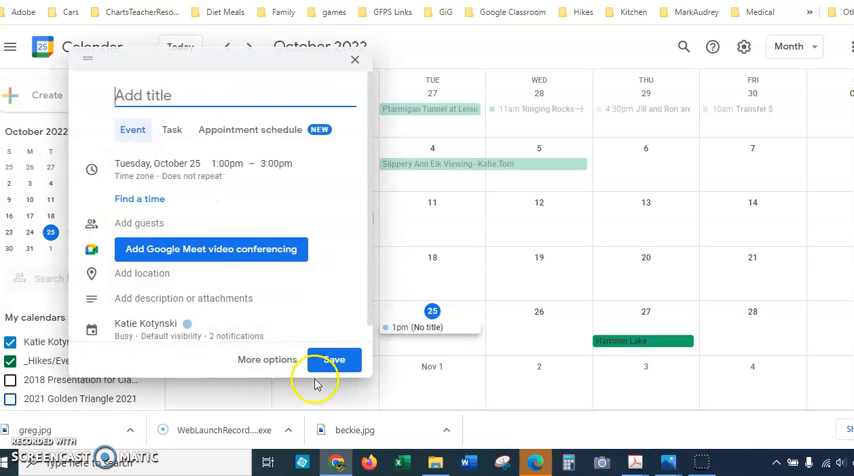
pyautogui.click(268, 360)
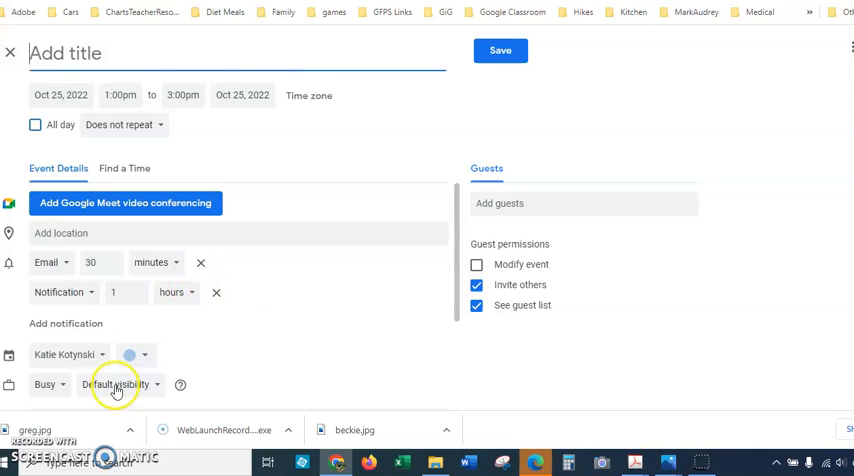